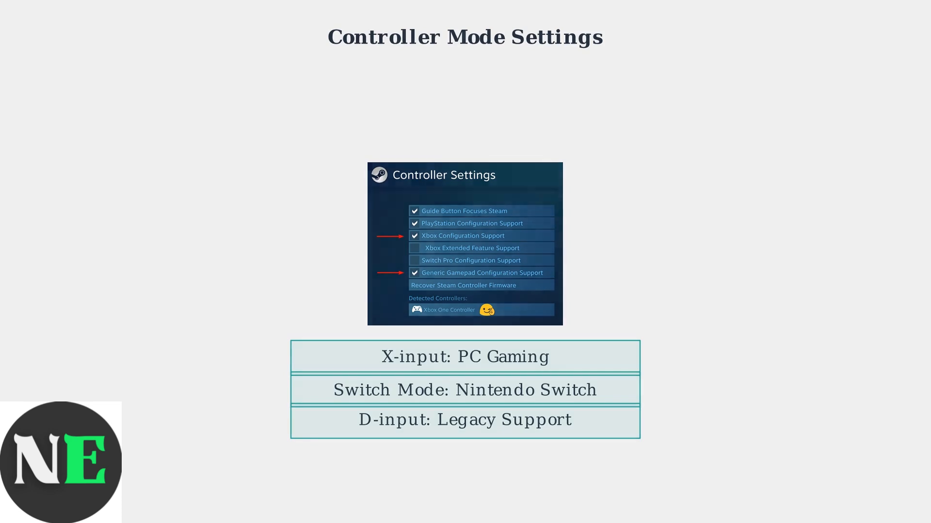
Step: Advance to the Connection Verification slide with its three controller checks
key(right)
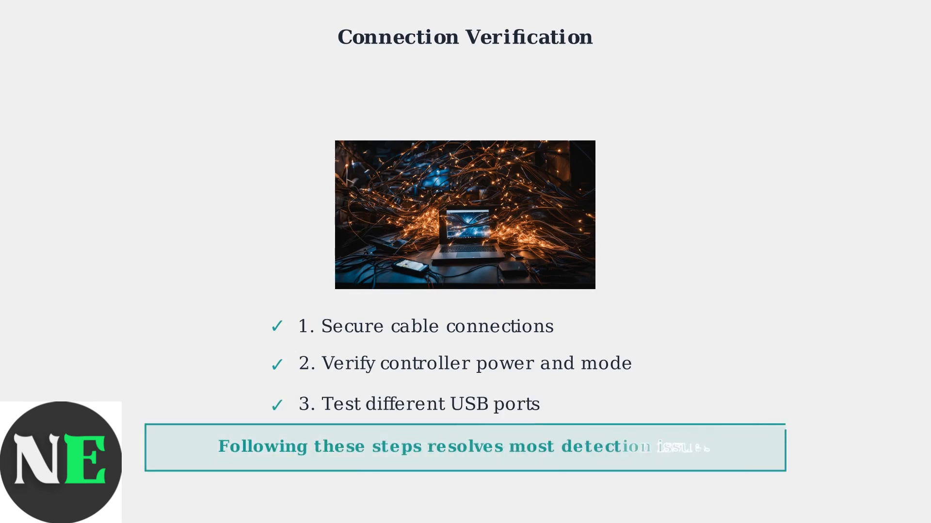